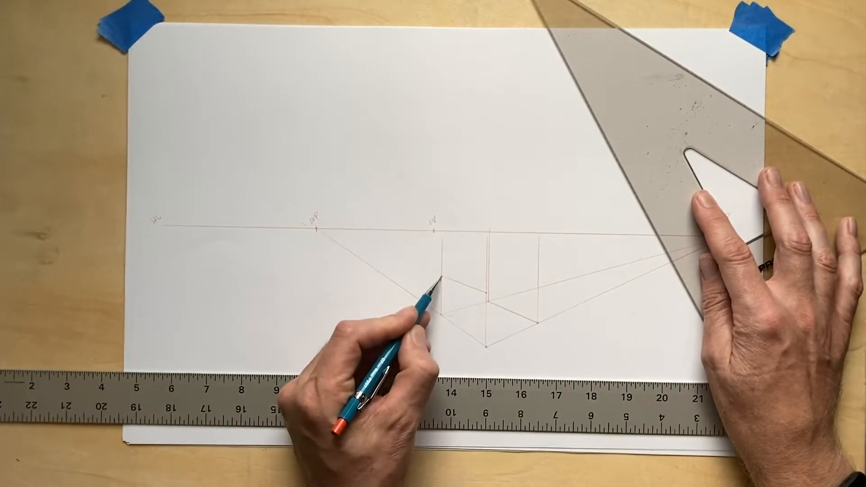
Step: Draw the pencil line from the left vertical edge to the central corner line below the horizon
left_click_drag(437, 282, 486, 307)
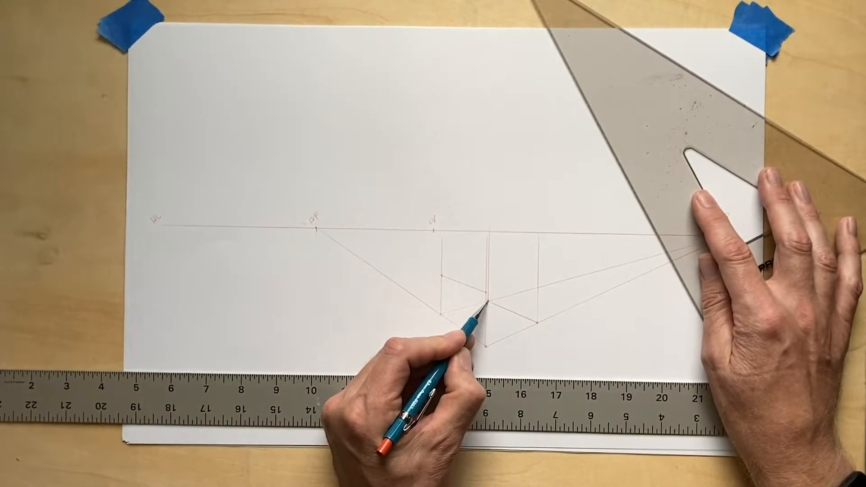